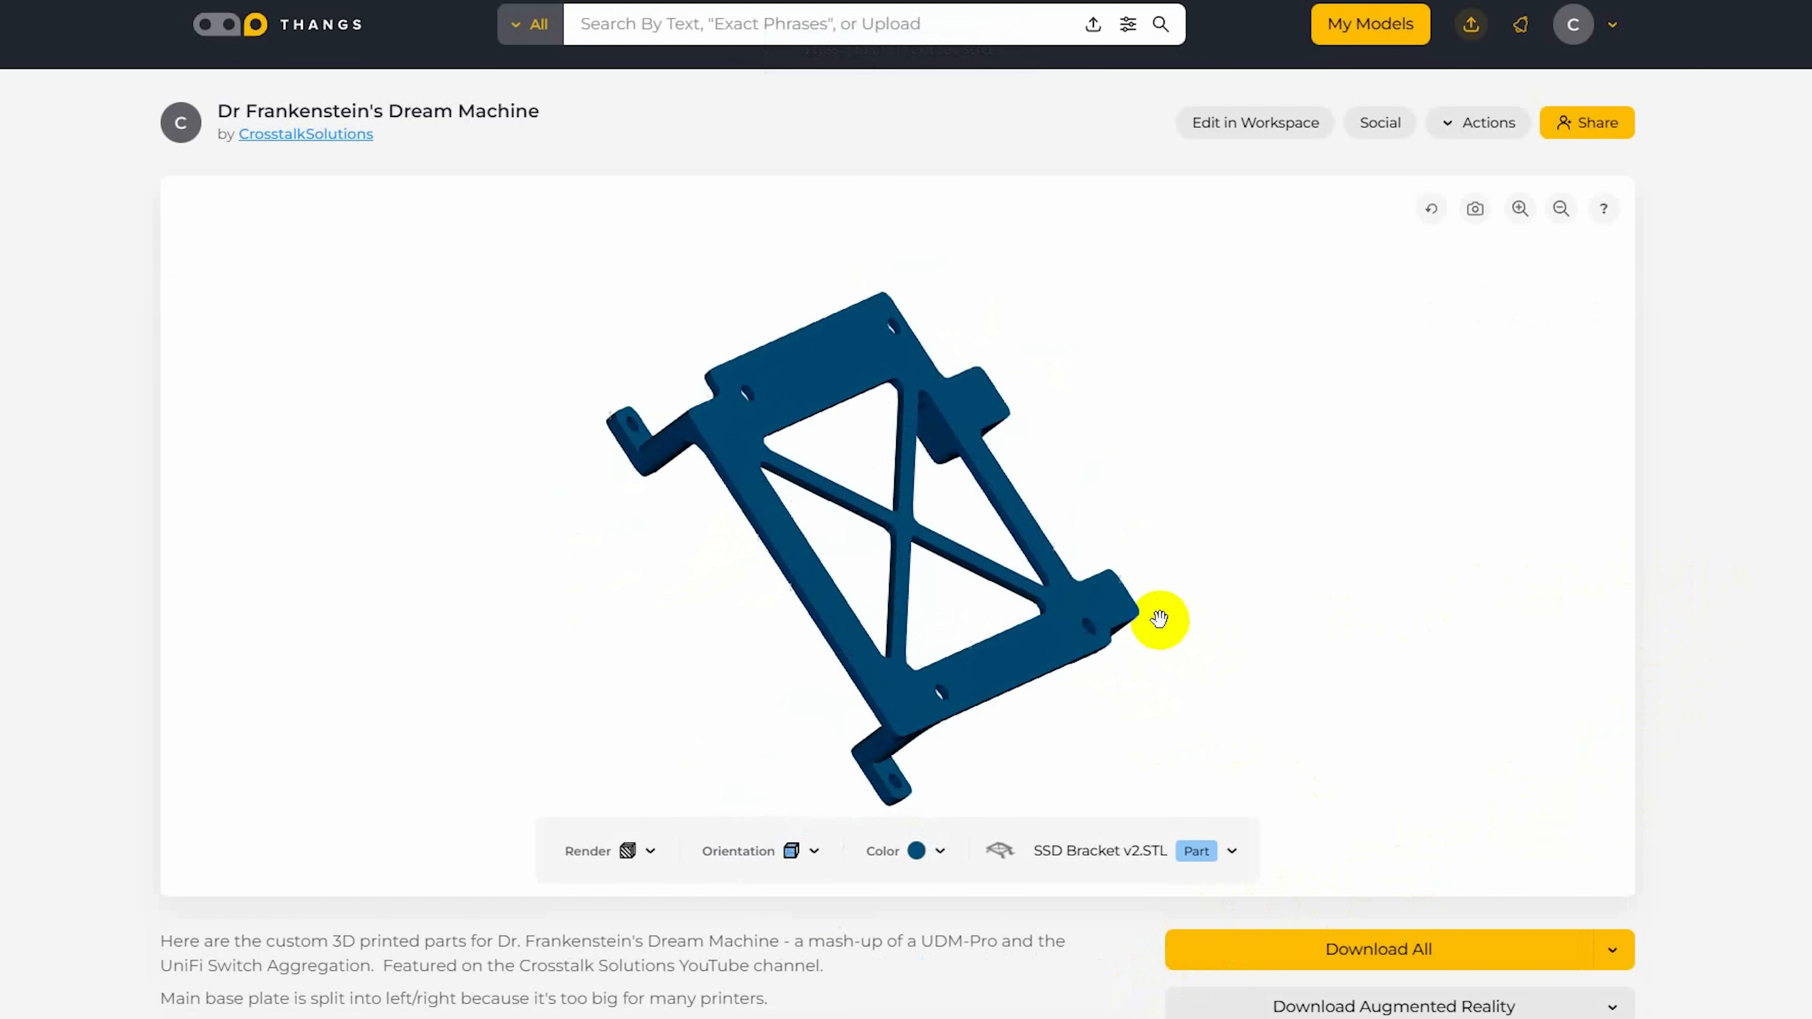
Rotate the Dream Machine model to look over the SSD Bracket and Left Mount v2.STL parts
{"action": "left_click_drag", "start_coordinate": [1158, 619], "coordinate": [1131, 385]}
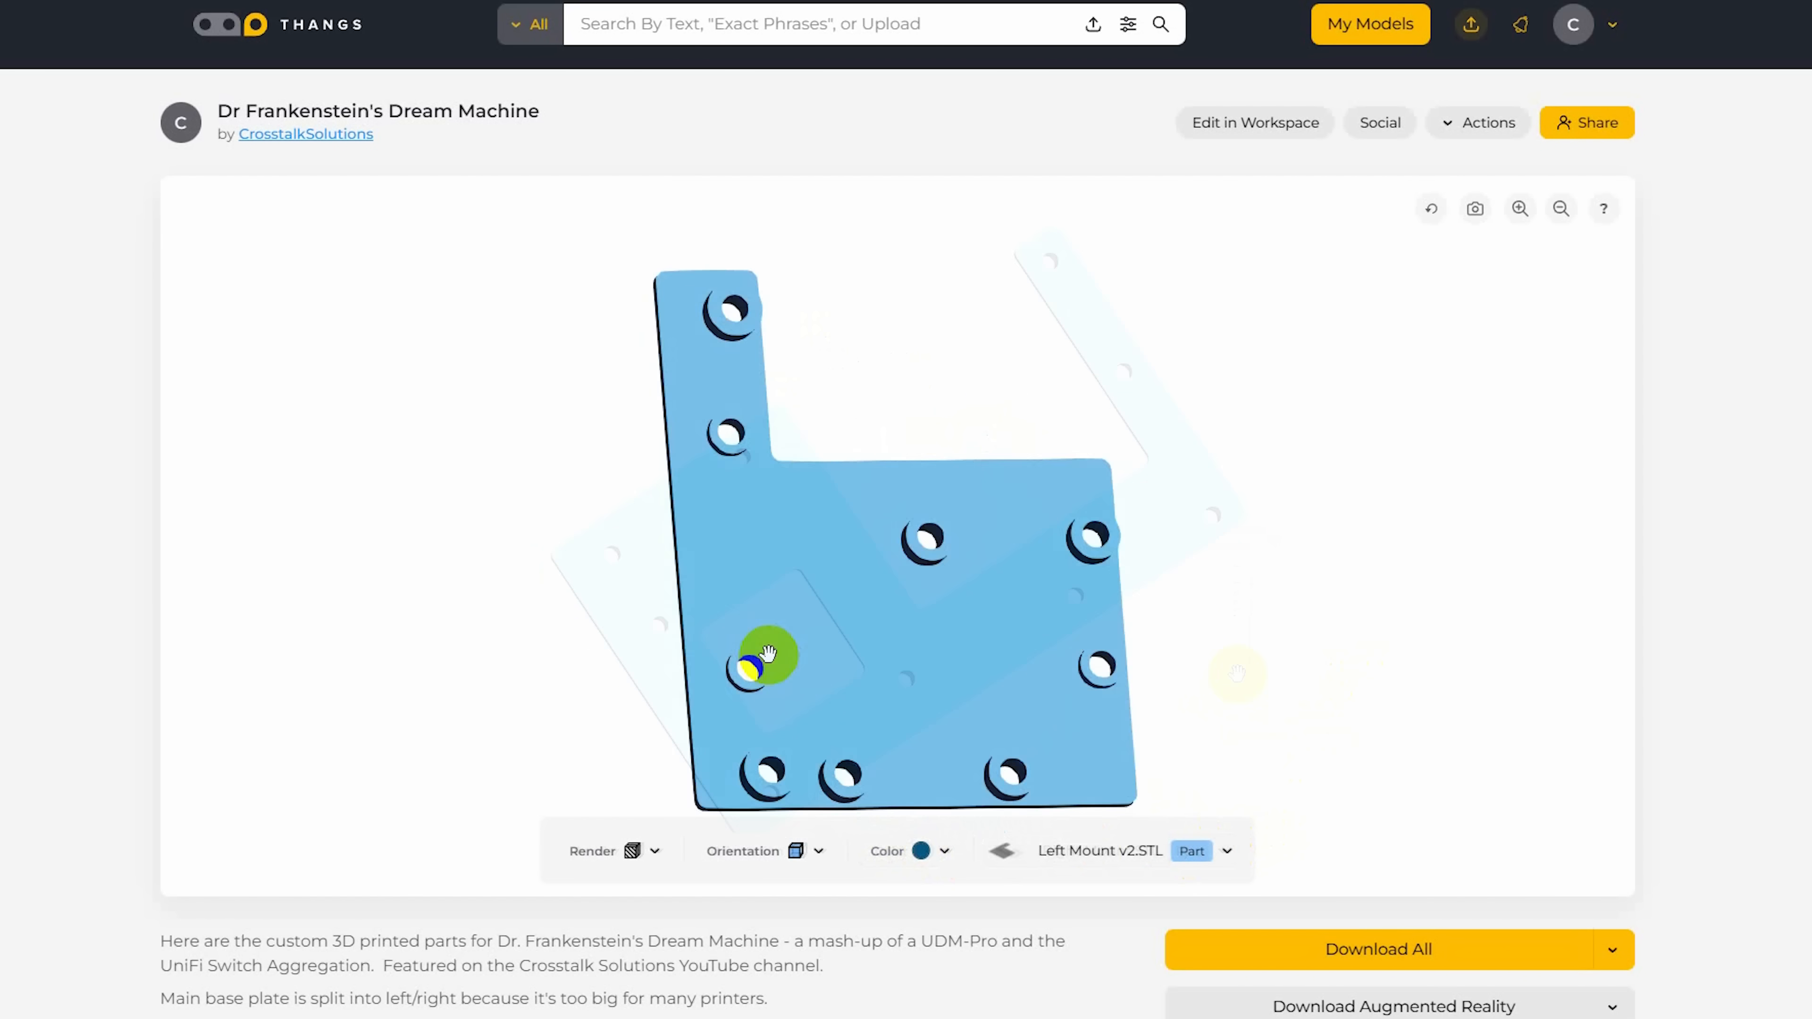
{"action": "left_click_drag", "start_coordinate": [762, 657], "coordinate": [1086, 471]}
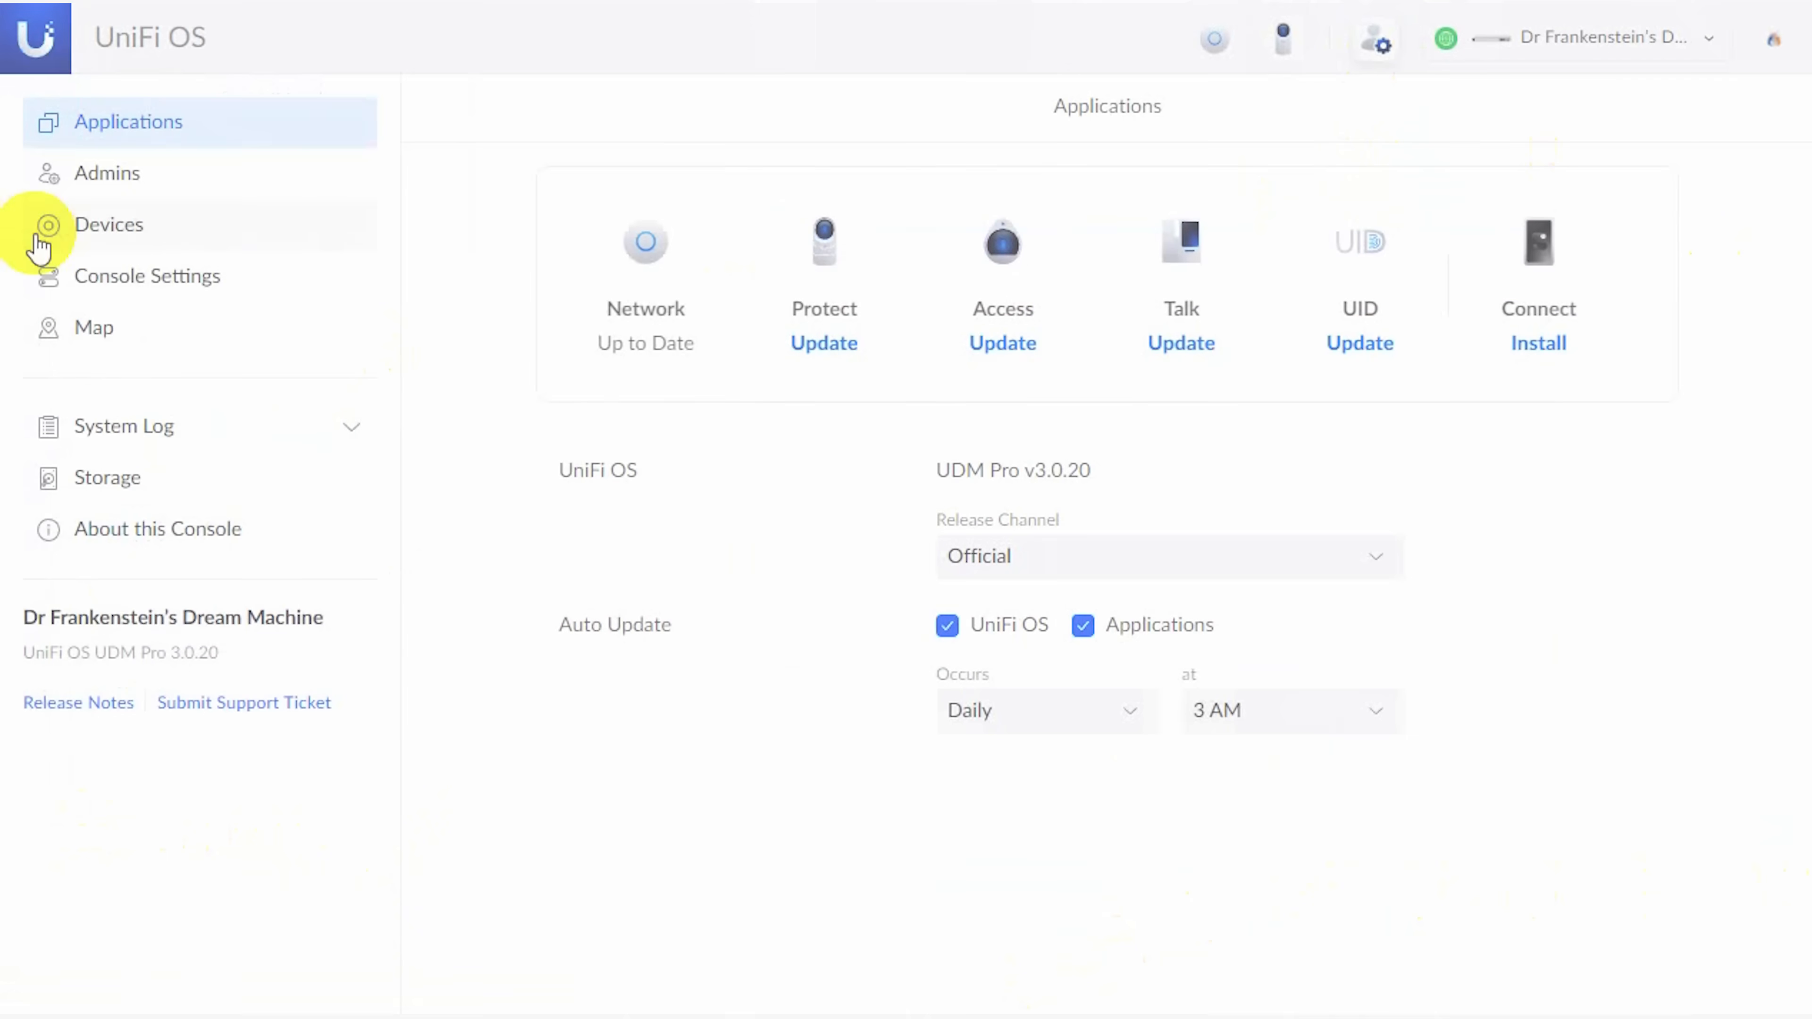
Show USW-Aggregation from the Devices list in Network, online with its 10 GbE uplink
{"action": "left_click", "coordinate": [109, 225]}
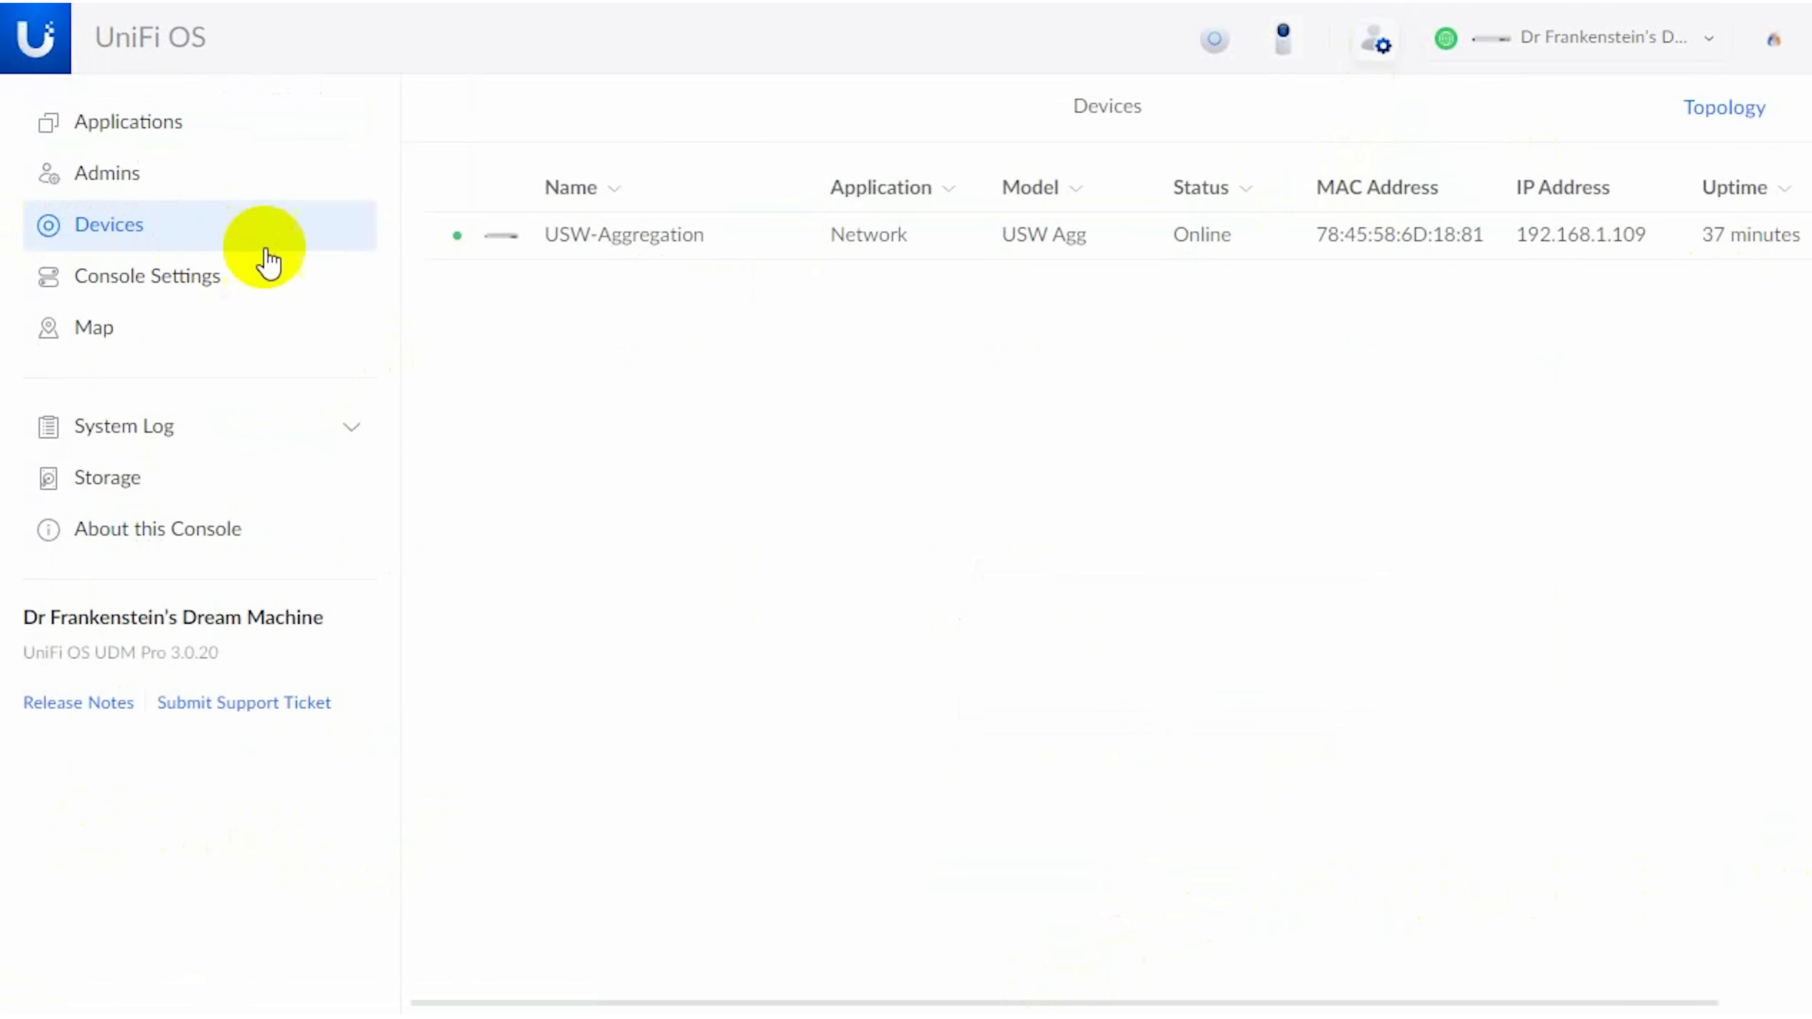
{"action": "left_click", "coordinate": [624, 235]}
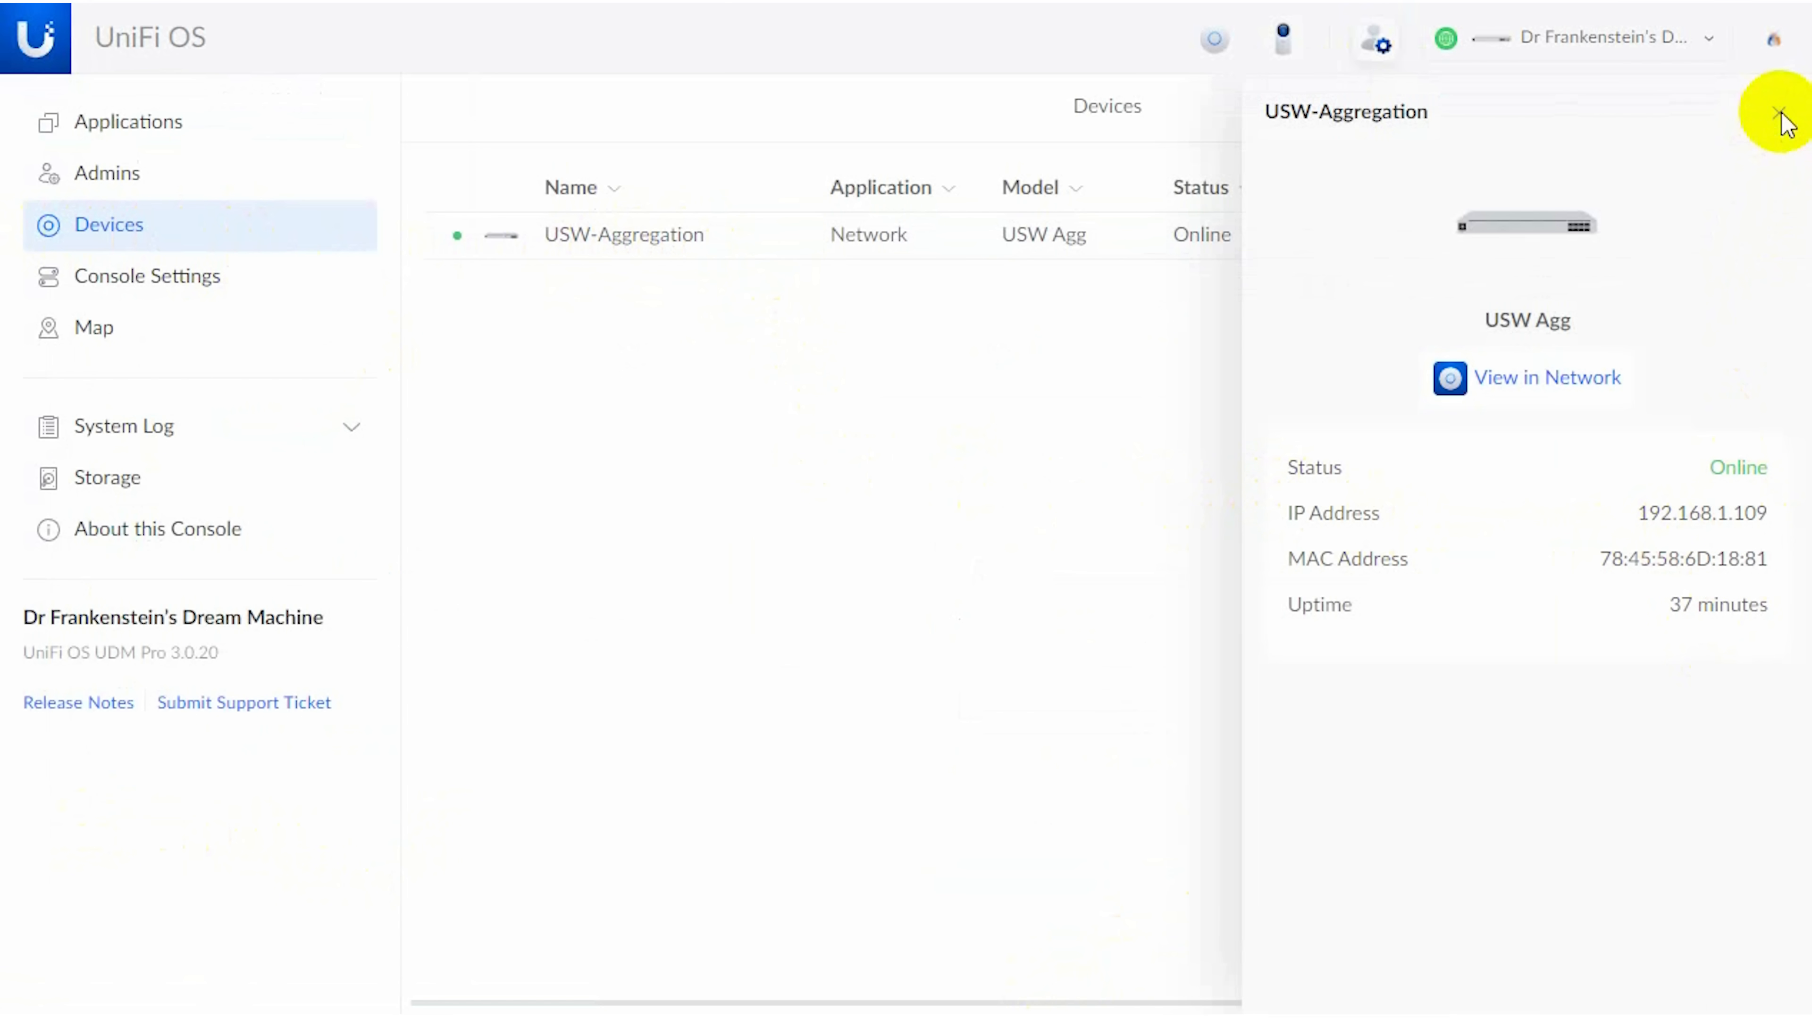
{"action": "left_click", "coordinate": [1548, 377]}
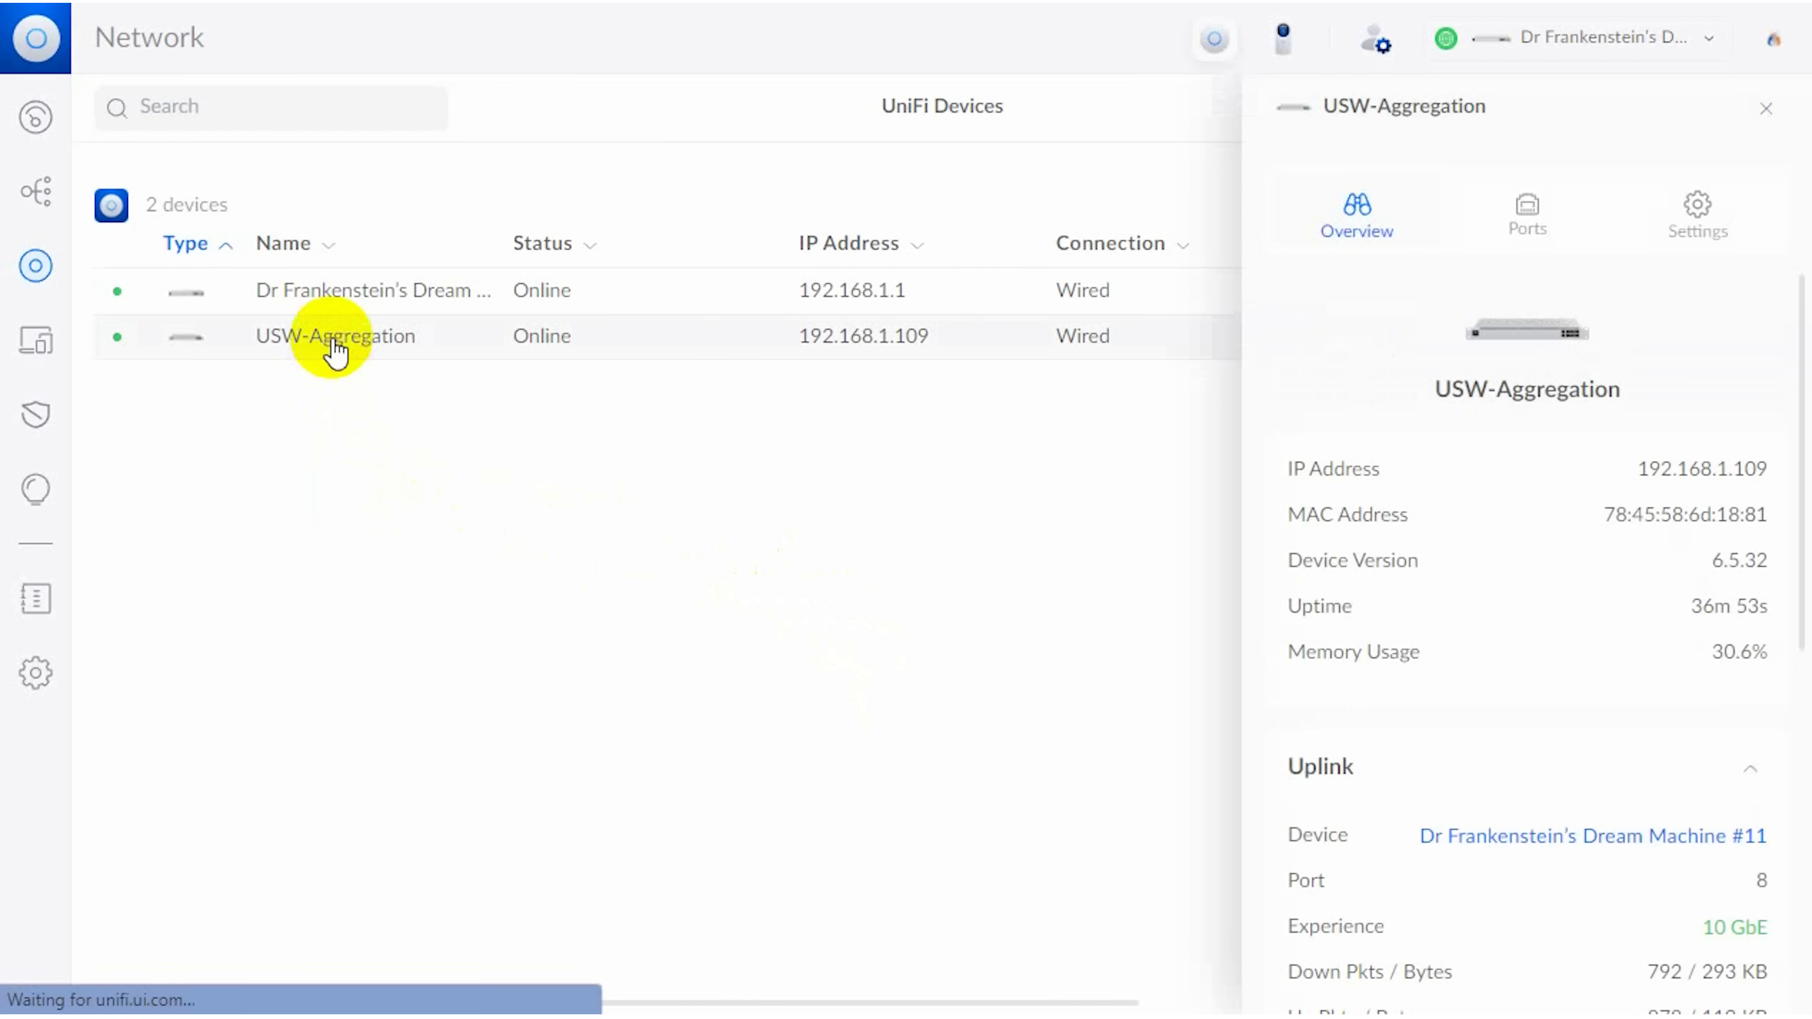